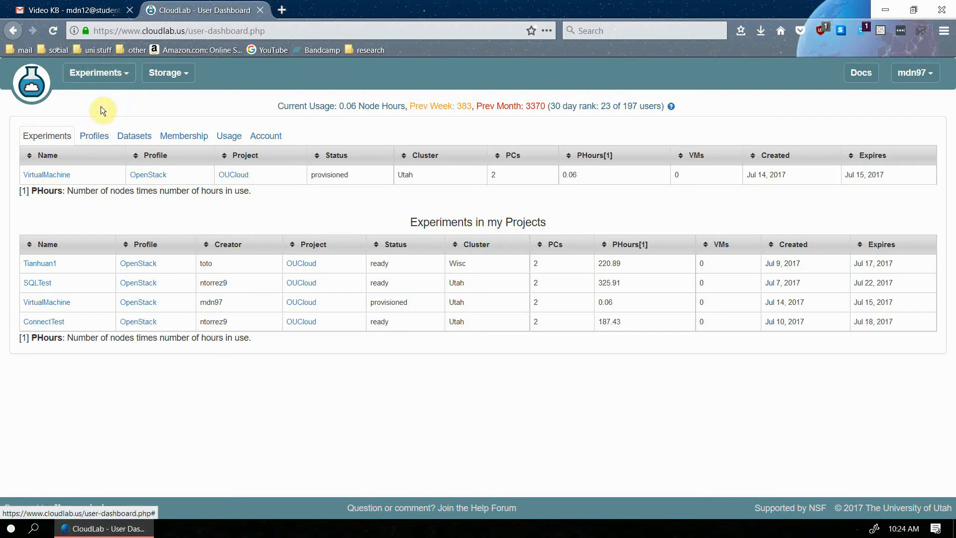
{"action": "mouse_move", "coordinate": [130, 85]}
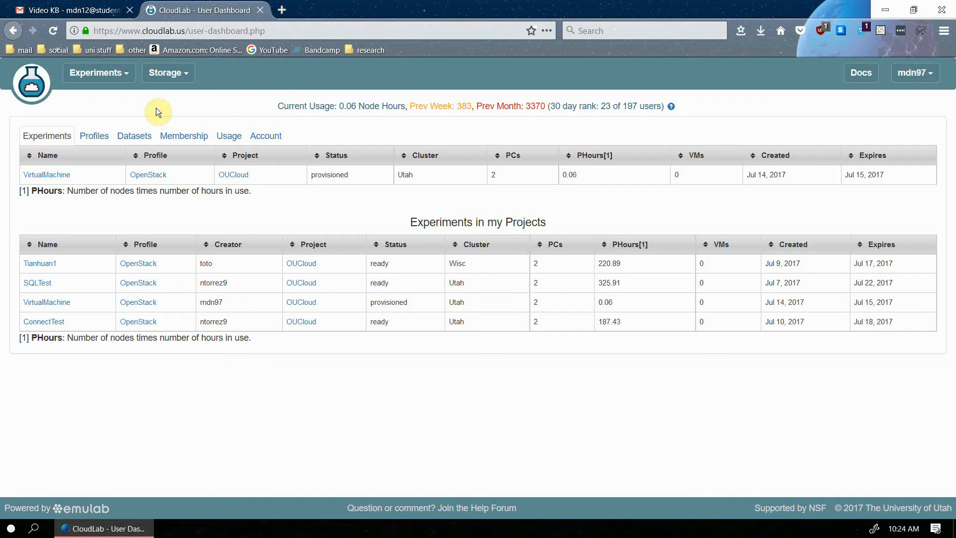
{"action": "mouse_move", "coordinate": [914, 79]}
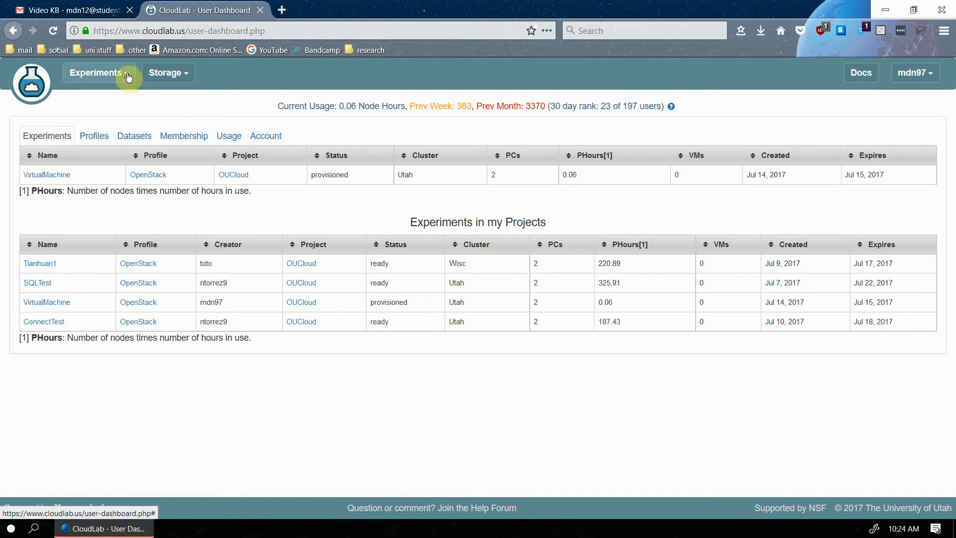
Step: Begin a new experiment from the Experiments menu, browse the profile list and keep OpenStack
{"action": "left_click", "coordinate": [96, 71]}
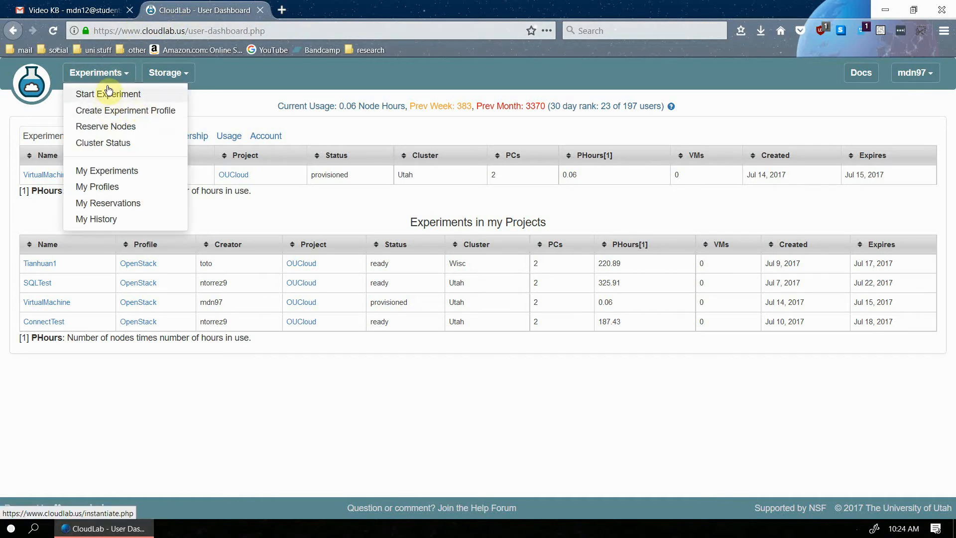
{"action": "left_click", "coordinate": [108, 93]}
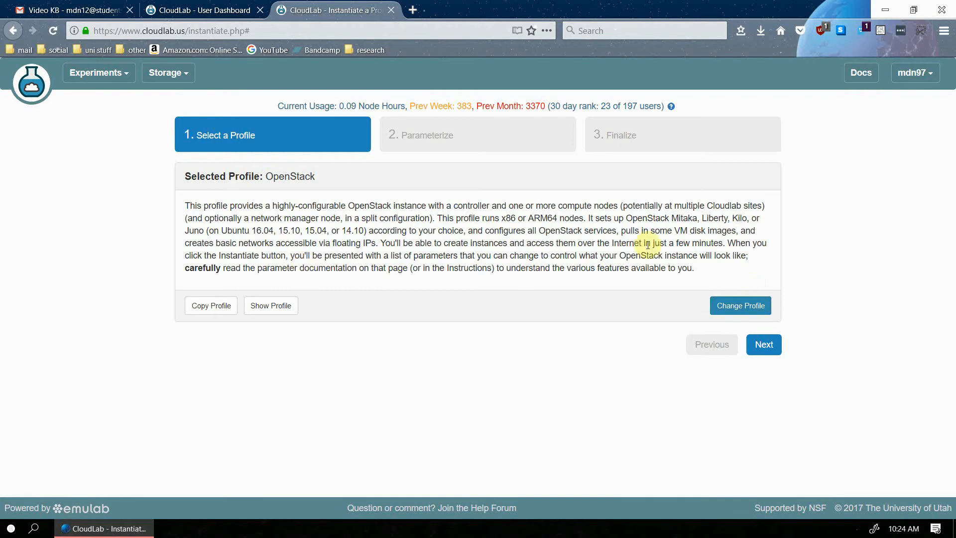
{"action": "left_click", "coordinate": [739, 305]}
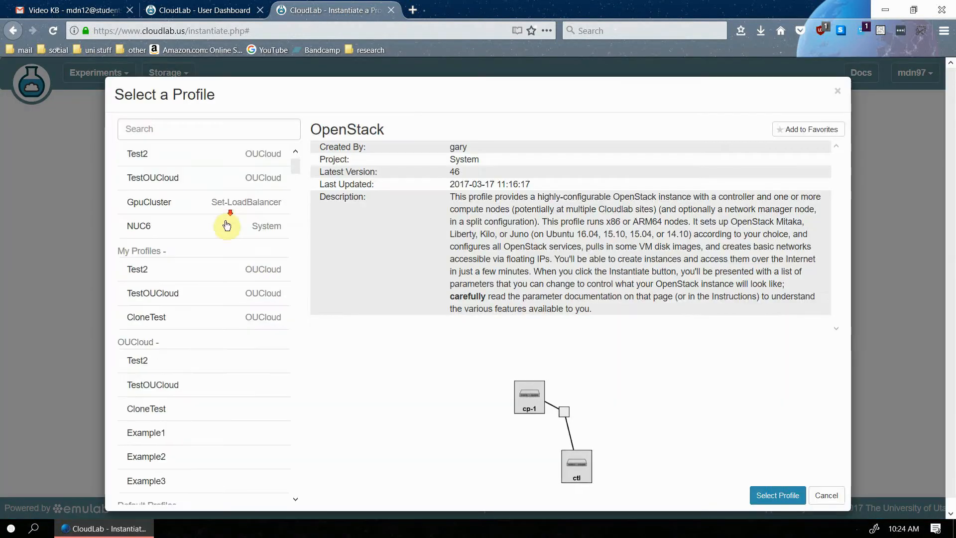
{"action": "scroll", "scroll_direction": "down", "scroll_amount": 3}
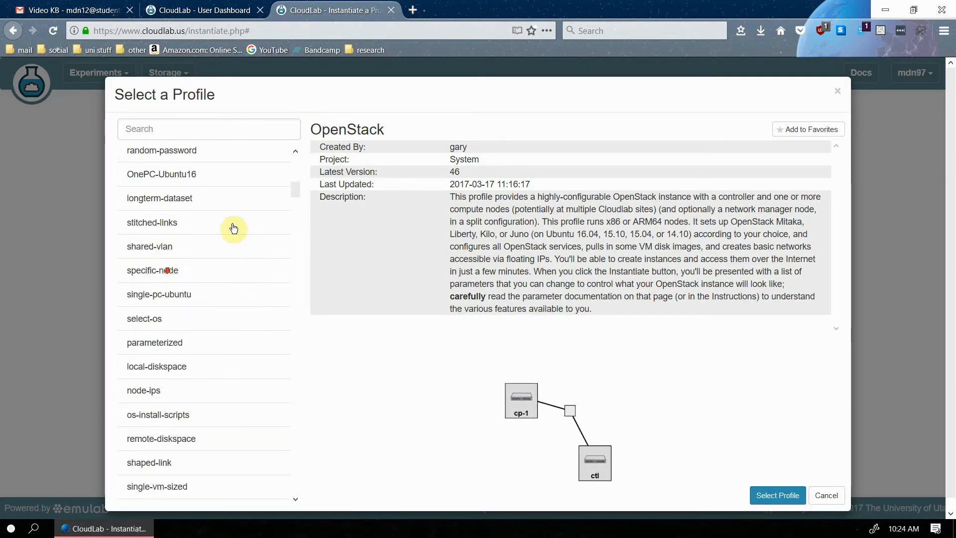
{"action": "scroll", "scroll_direction": "down", "scroll_amount": 3}
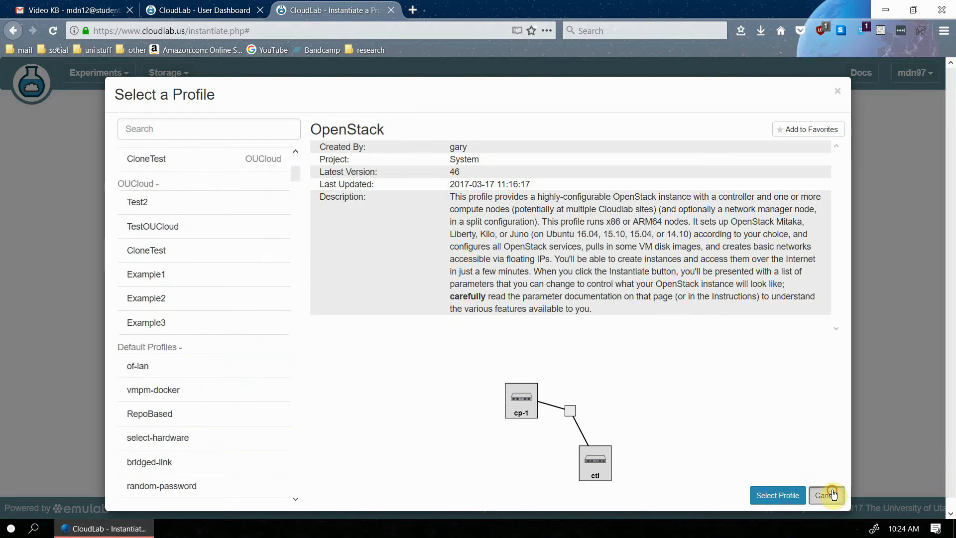
{"action": "left_click", "coordinate": [777, 494]}
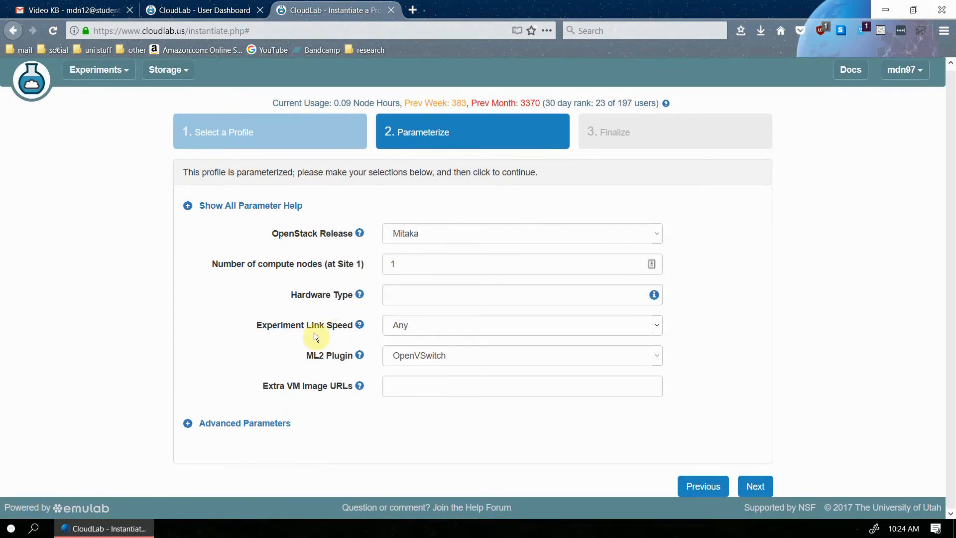
{"action": "mouse_move", "coordinate": [231, 423]}
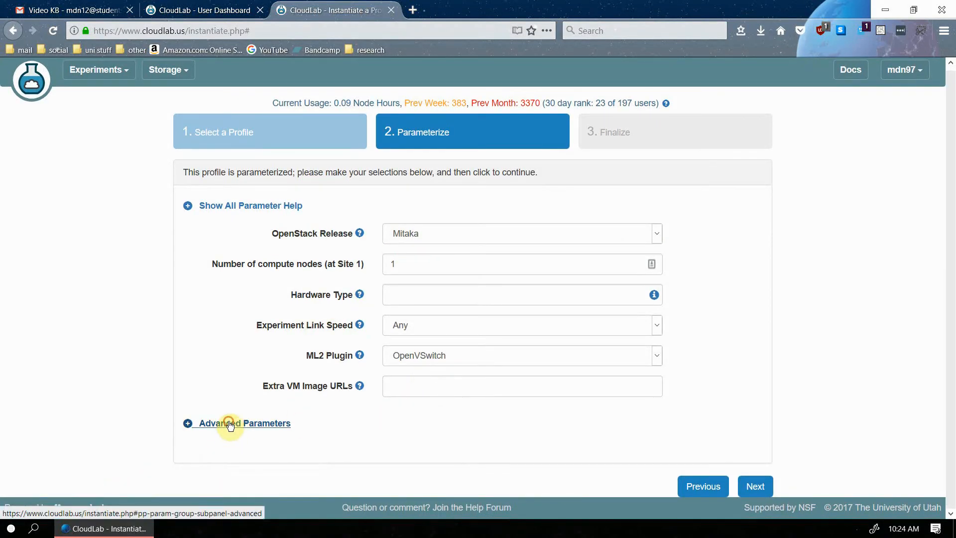
Step: Expand the Advanced Parameters section of the OpenStack profile
{"action": "left_click", "coordinate": [247, 423]}
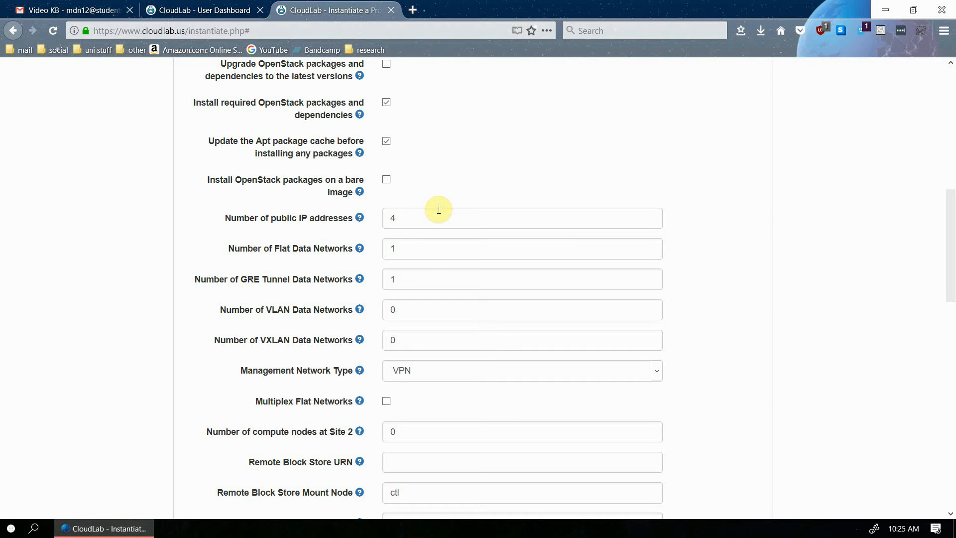
{"action": "mouse_move", "coordinate": [447, 217]}
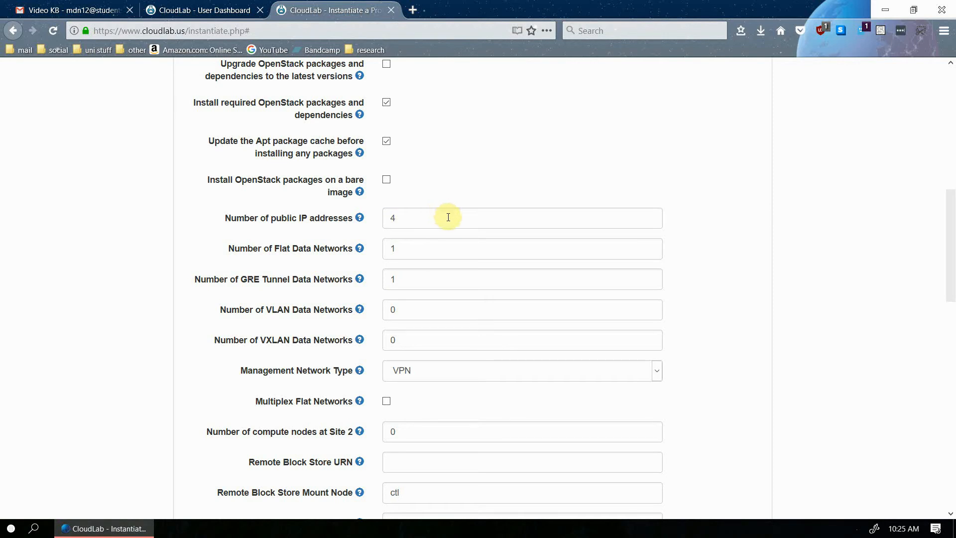
{"action": "mouse_move", "coordinate": [436, 220]}
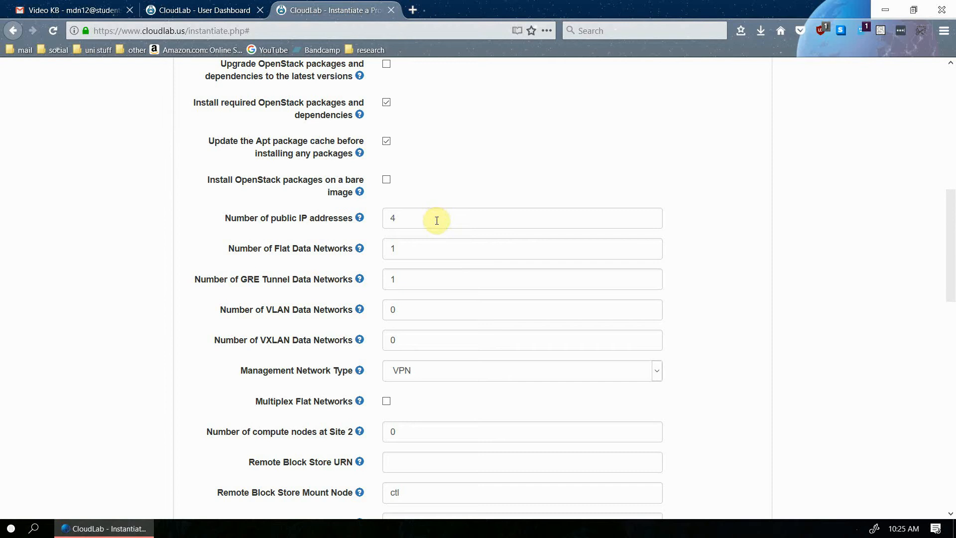
{"action": "mouse_move", "coordinate": [426, 218]}
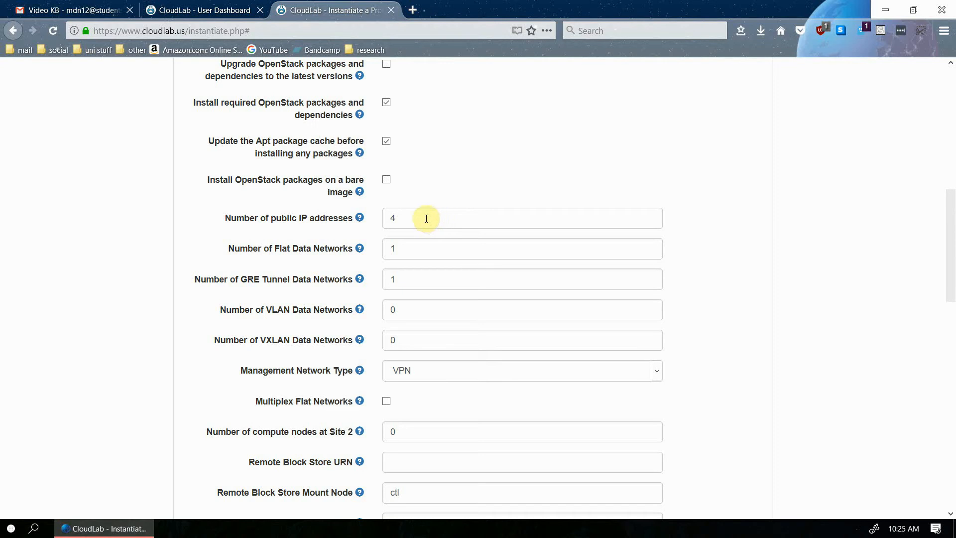
Step: Set 'Number of public IP addresses' to 16, checking its help popup
{"action": "type", "text": "16"}
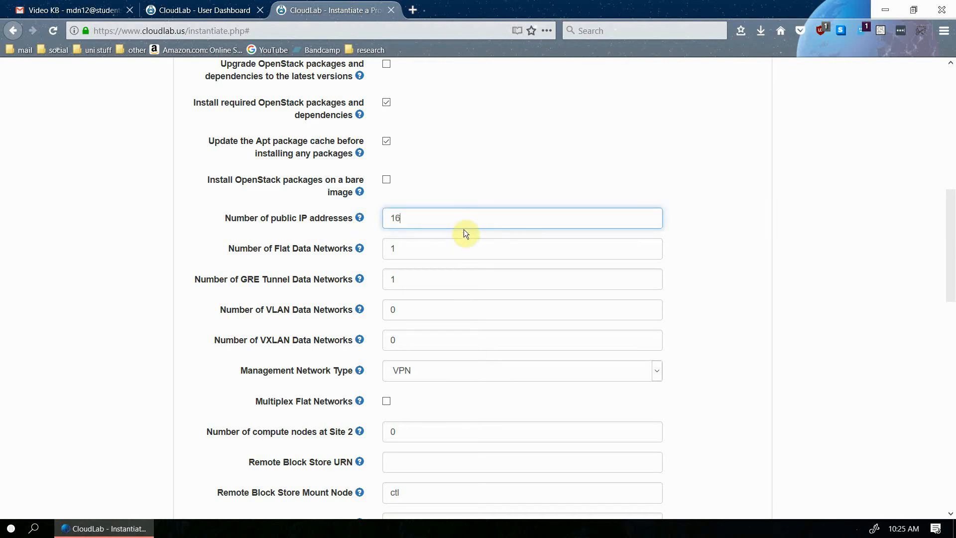
{"action": "left_click", "coordinate": [359, 220]}
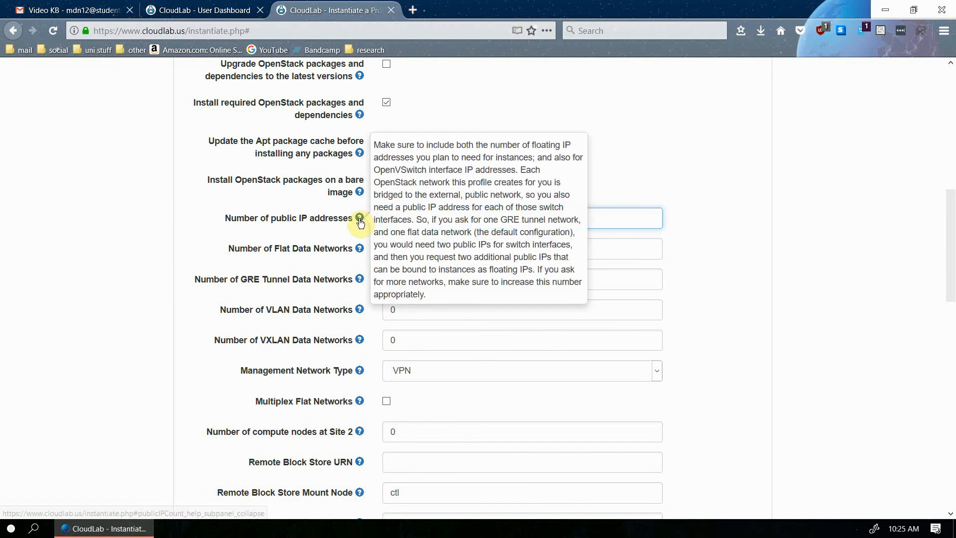
{"action": "type", "text": "16"}
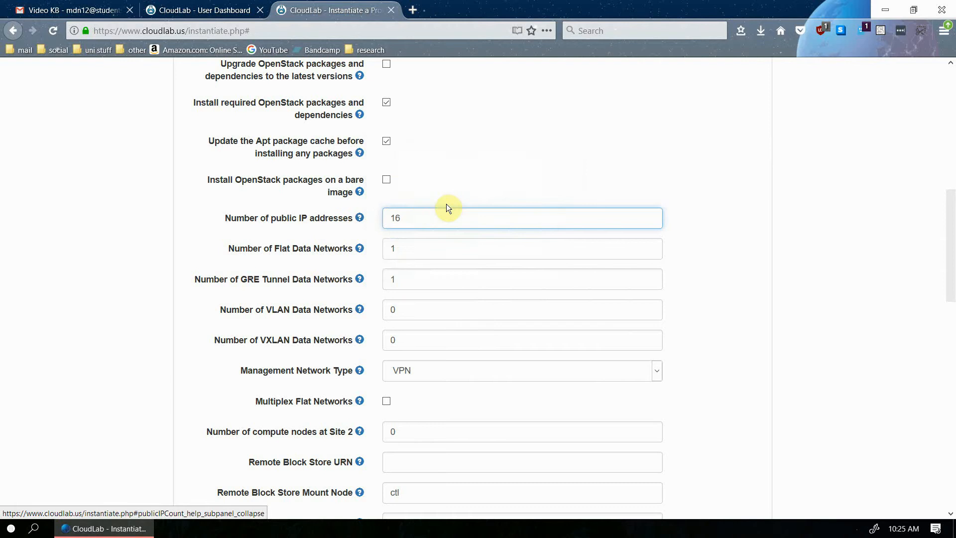
{"action": "mouse_move", "coordinate": [359, 219]}
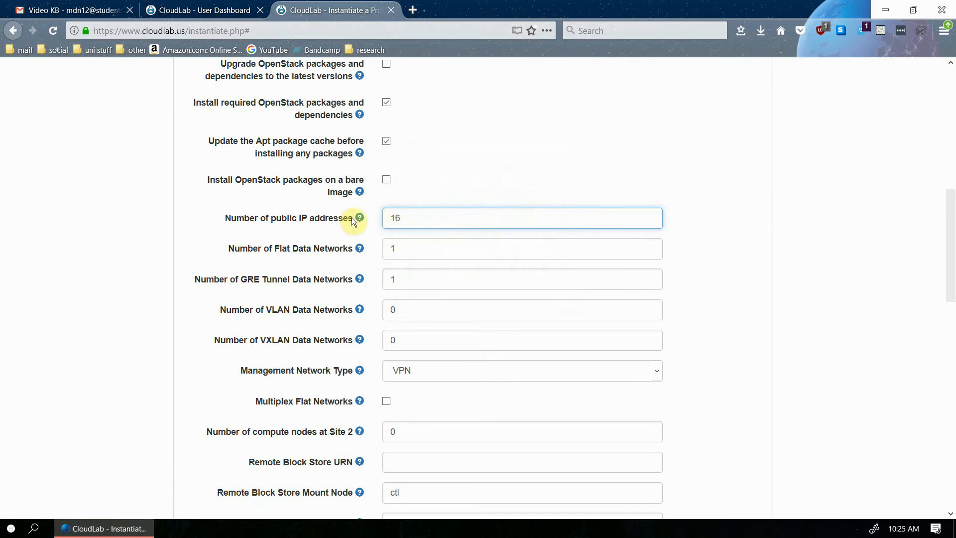
{"action": "scroll", "scroll_direction": "down", "scroll_amount": 3}
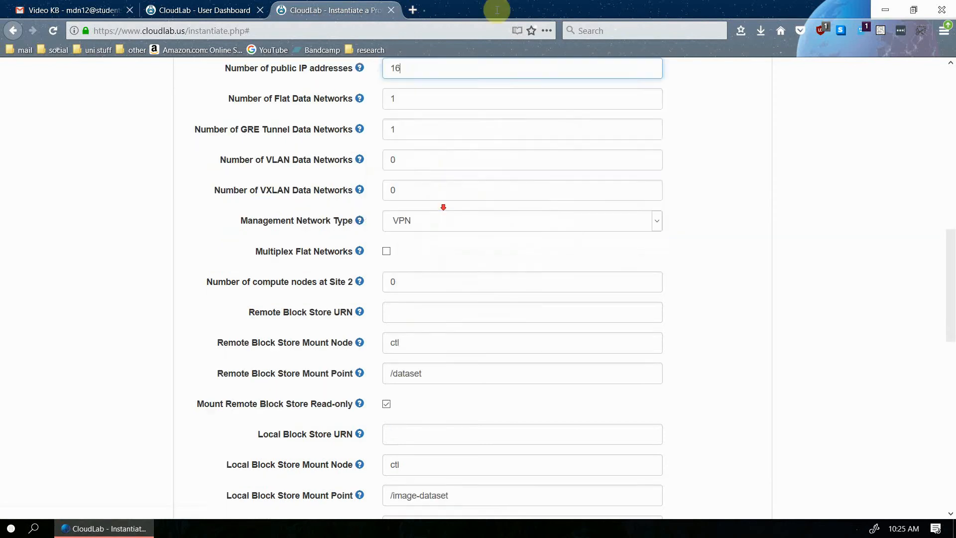
{"action": "scroll", "scroll_direction": "down", "scroll_amount": 3}
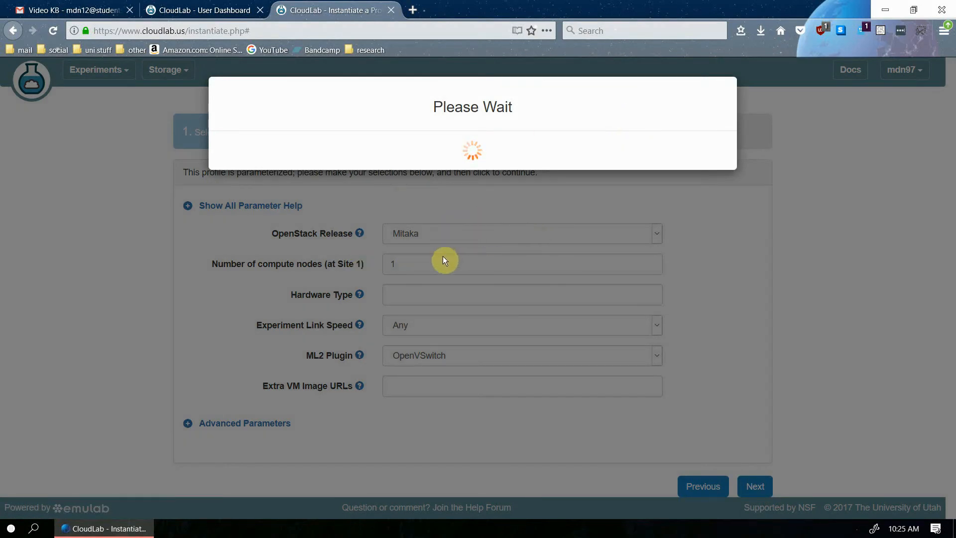
{"action": "mouse_move", "coordinate": [461, 239]}
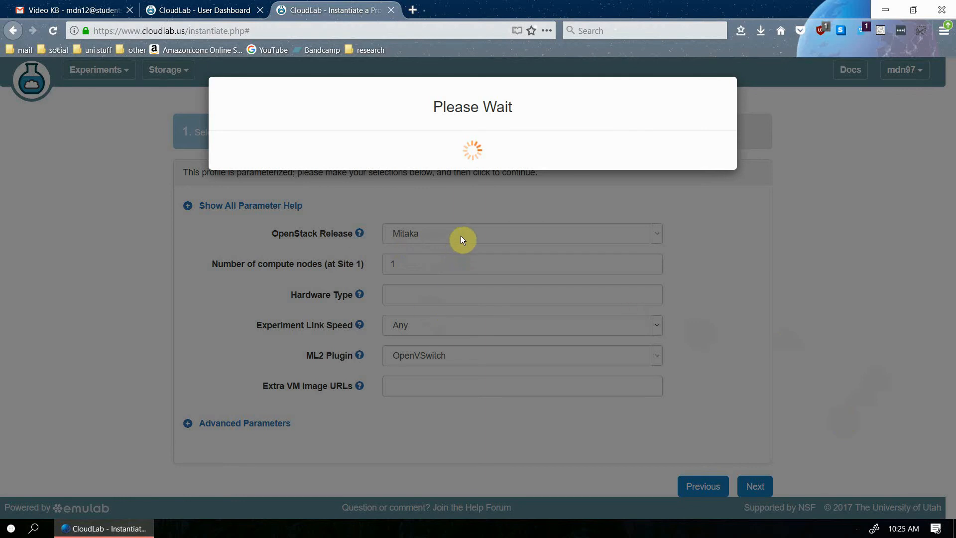
Step: Enter VMTest in the experiment Name box on the Finalize step
{"action": "left_click", "coordinate": [754, 486]}
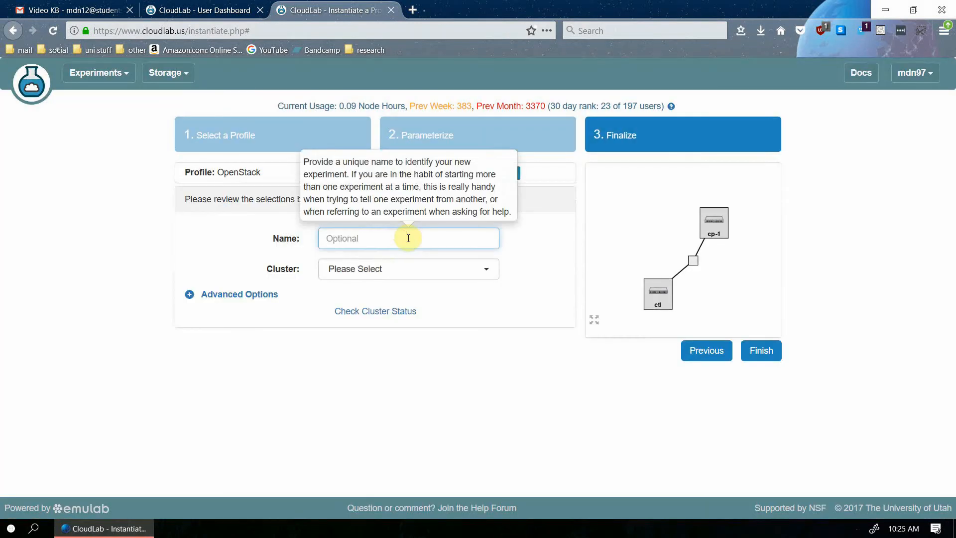
{"action": "left_click", "coordinate": [408, 238]}
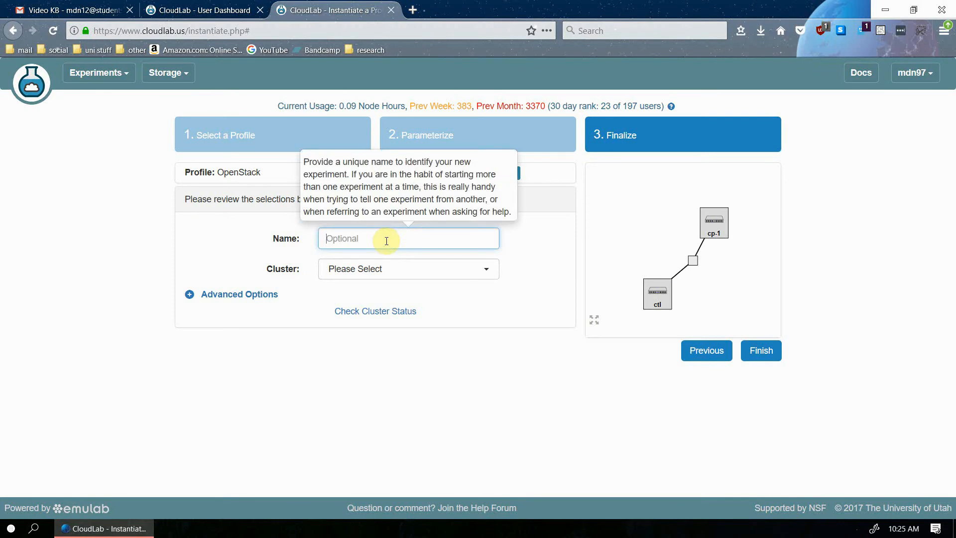
{"action": "type", "text": "VMTest"}
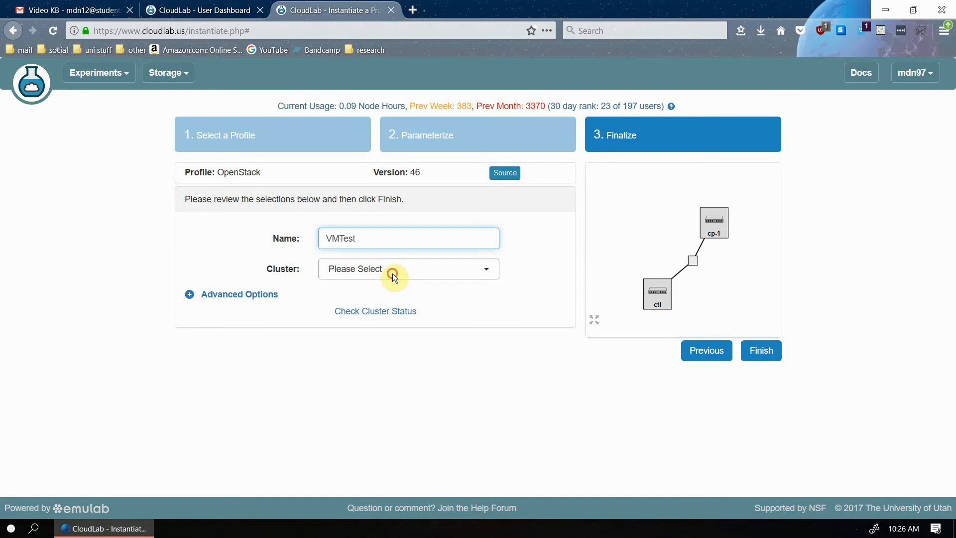
Step: Set a 16-hour duration, dismiss the missing-cluster warning and choose Cloudlab Utah
{"action": "left_click", "coordinate": [407, 269]}
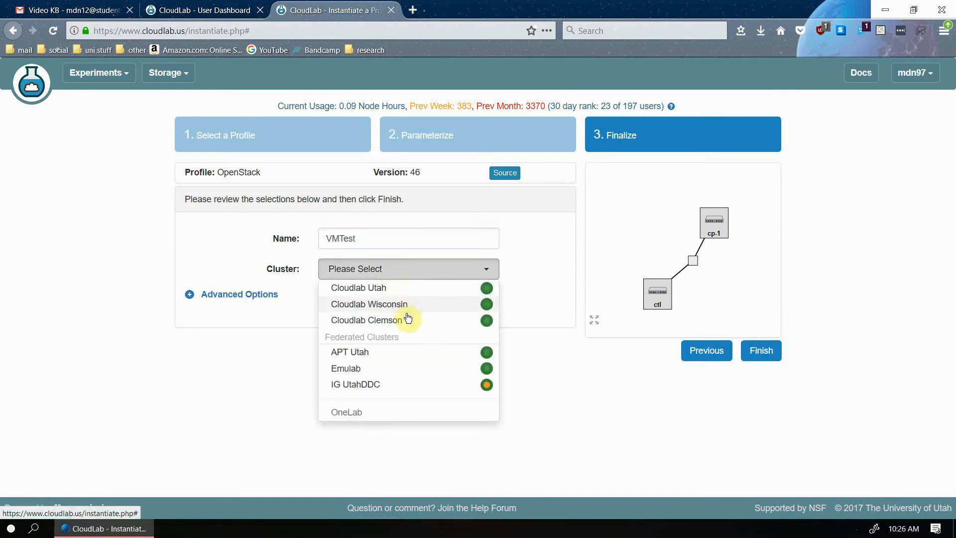
{"action": "mouse_move", "coordinate": [438, 313]}
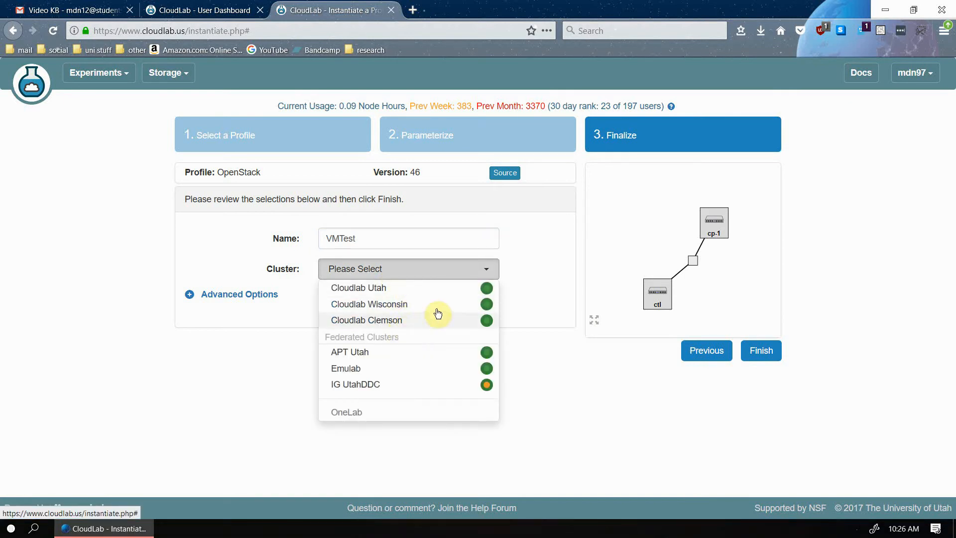
{"action": "mouse_move", "coordinate": [487, 287]}
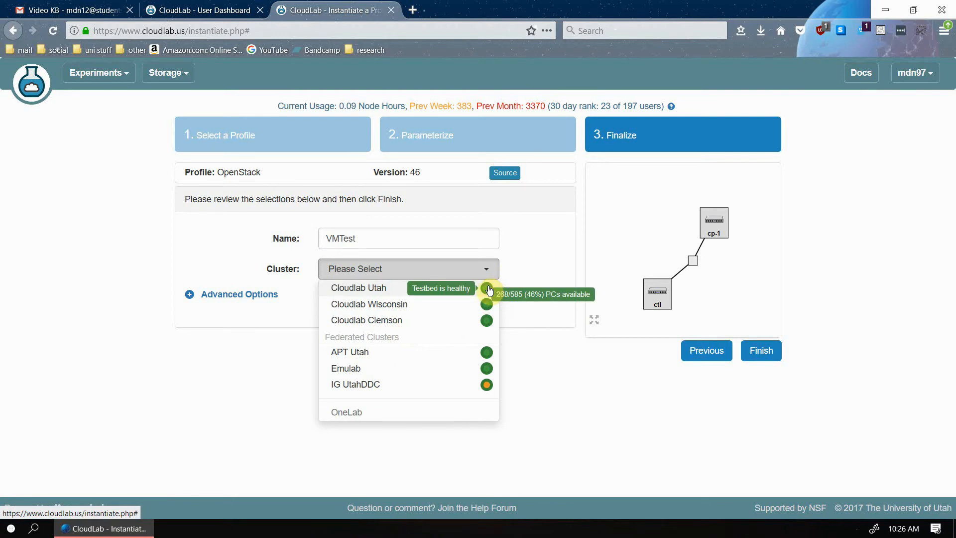
{"action": "mouse_move", "coordinate": [481, 326]}
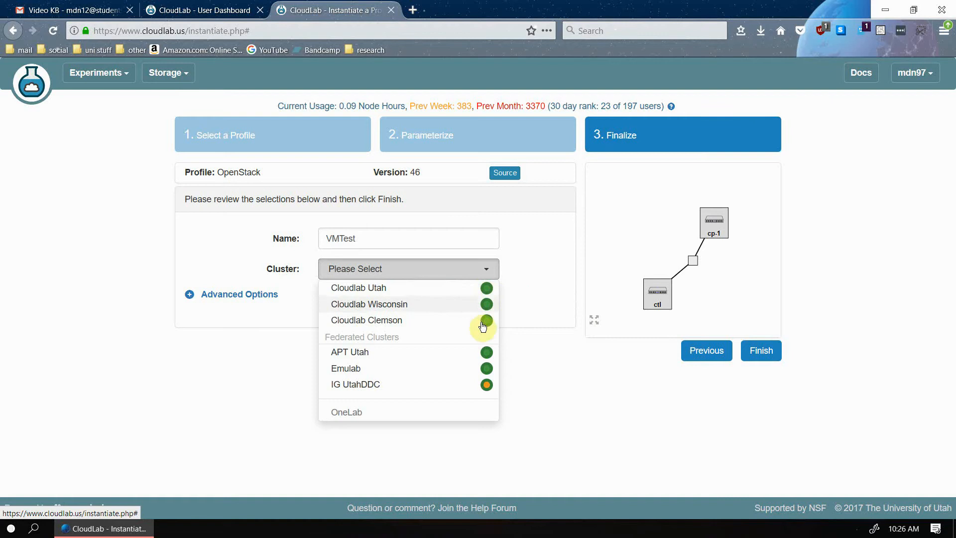
{"action": "mouse_move", "coordinate": [487, 305]}
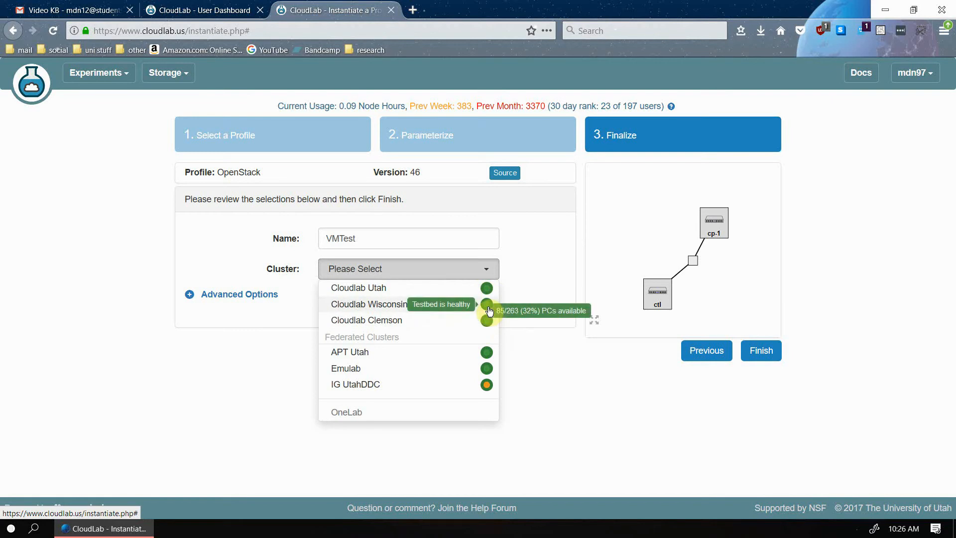
{"action": "mouse_move", "coordinate": [487, 386]}
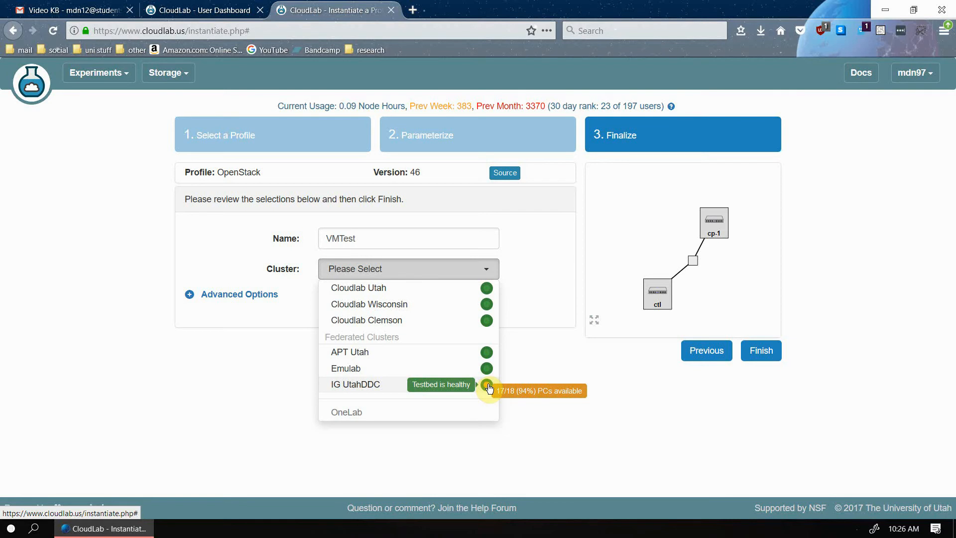
{"action": "left_click", "coordinate": [296, 294]}
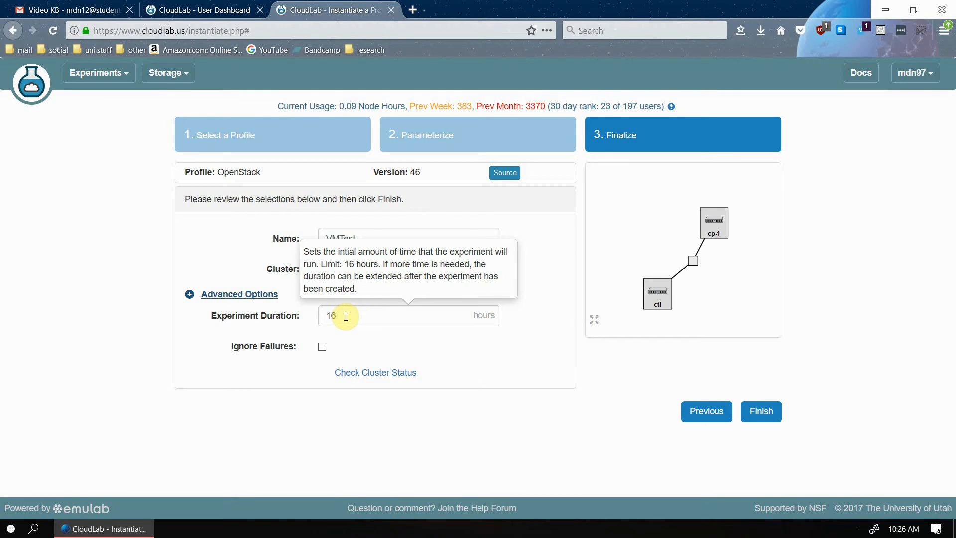
{"action": "left_click", "coordinate": [760, 411]}
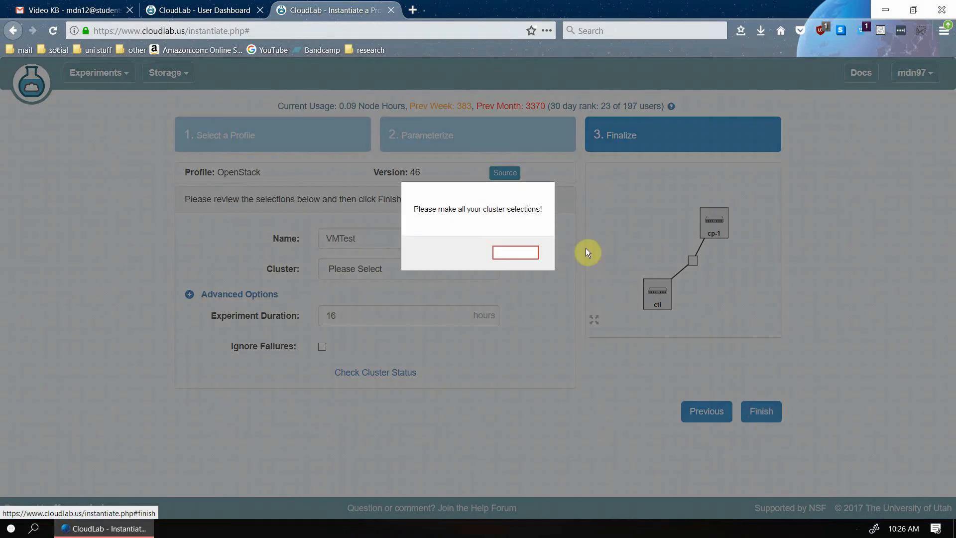
{"action": "left_click", "coordinate": [407, 268]}
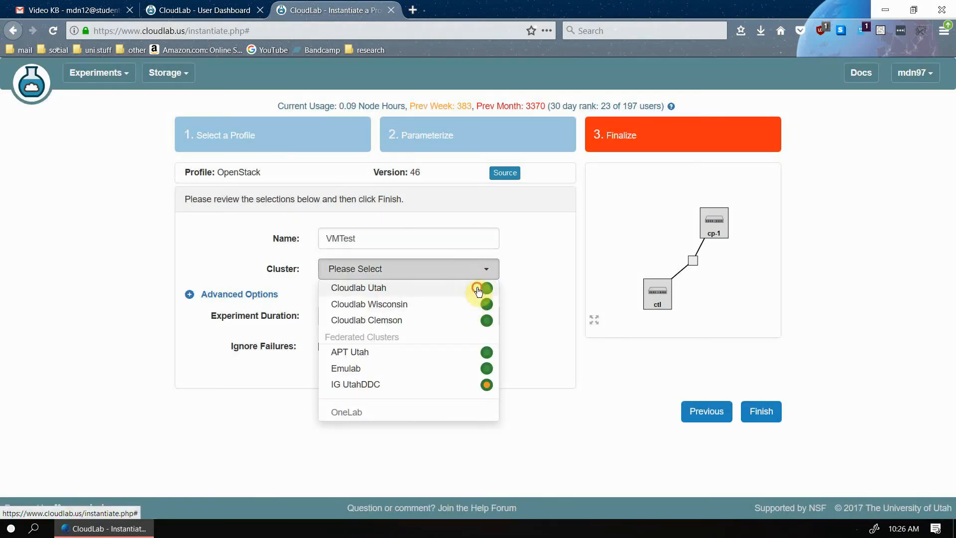
{"action": "left_click", "coordinate": [358, 288]}
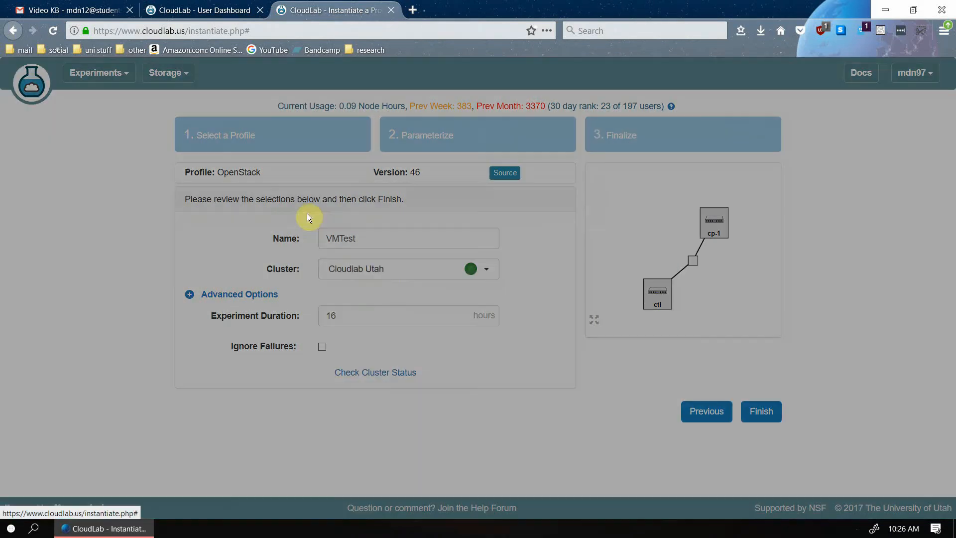
Step: Finish the wizard so VMTest is created and starts provisioning
{"action": "left_click", "coordinate": [760, 410]}
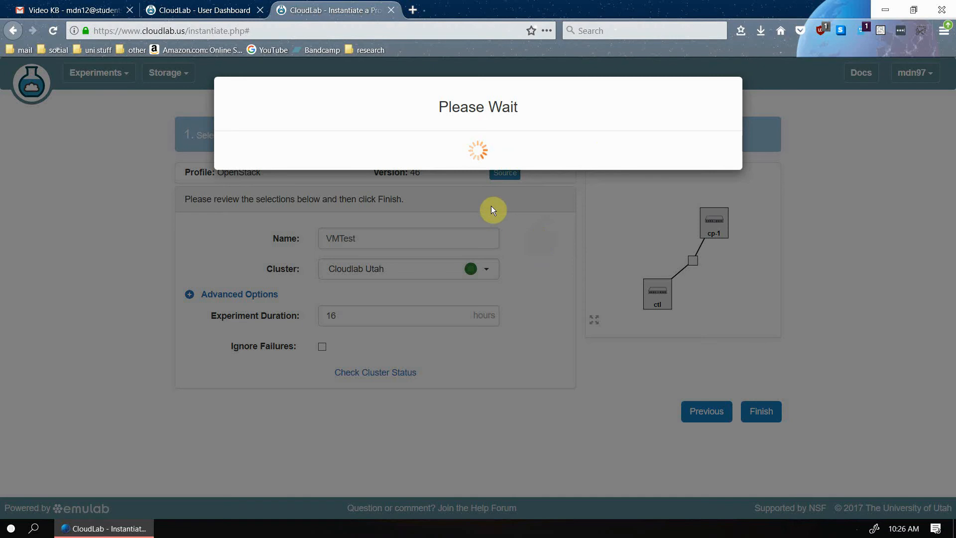
{"action": "mouse_move", "coordinate": [404, 288]}
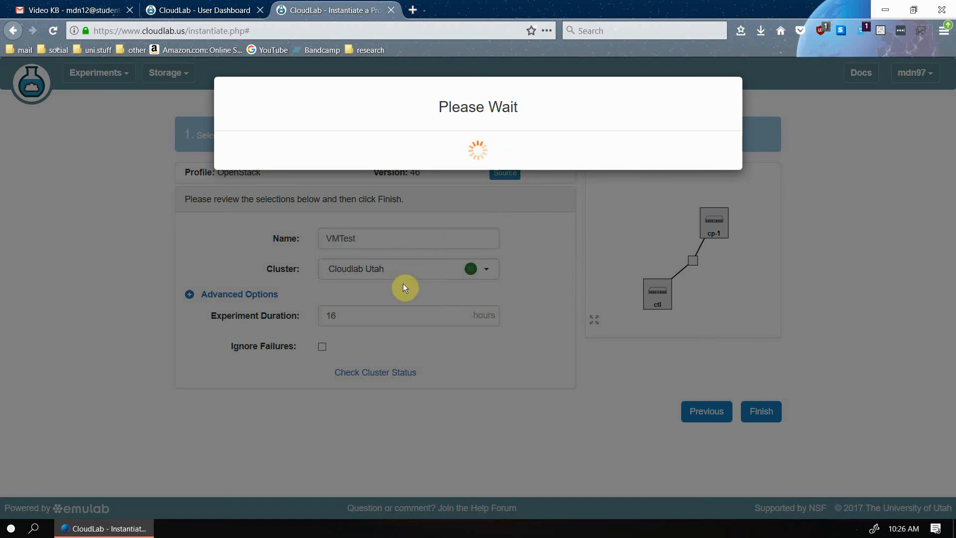
{"action": "mouse_move", "coordinate": [396, 248]}
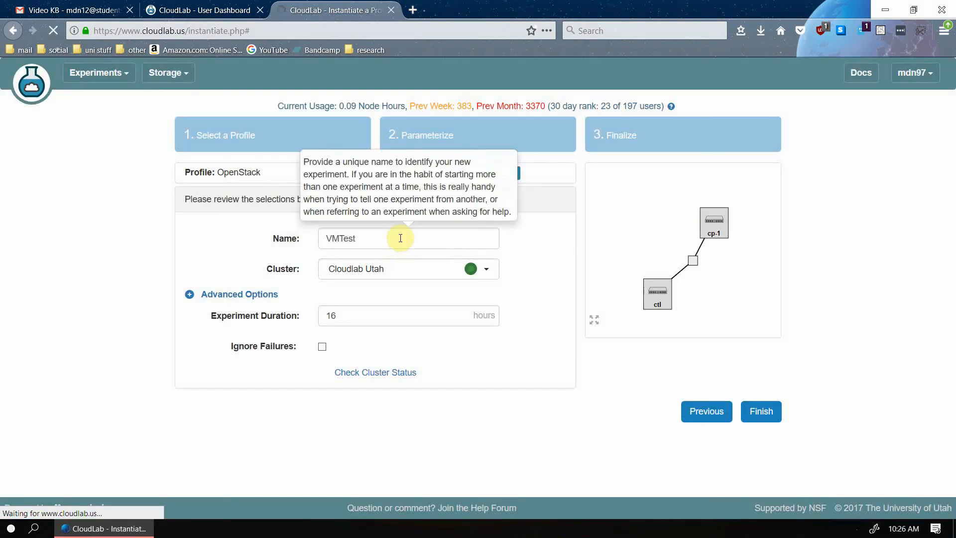
{"action": "left_click", "coordinate": [760, 411]}
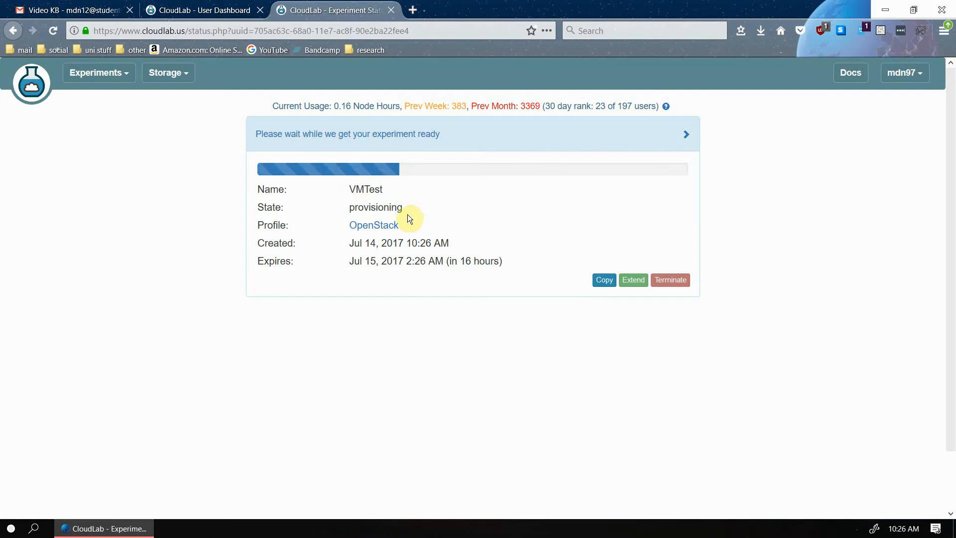
{"action": "mouse_move", "coordinate": [375, 207]}
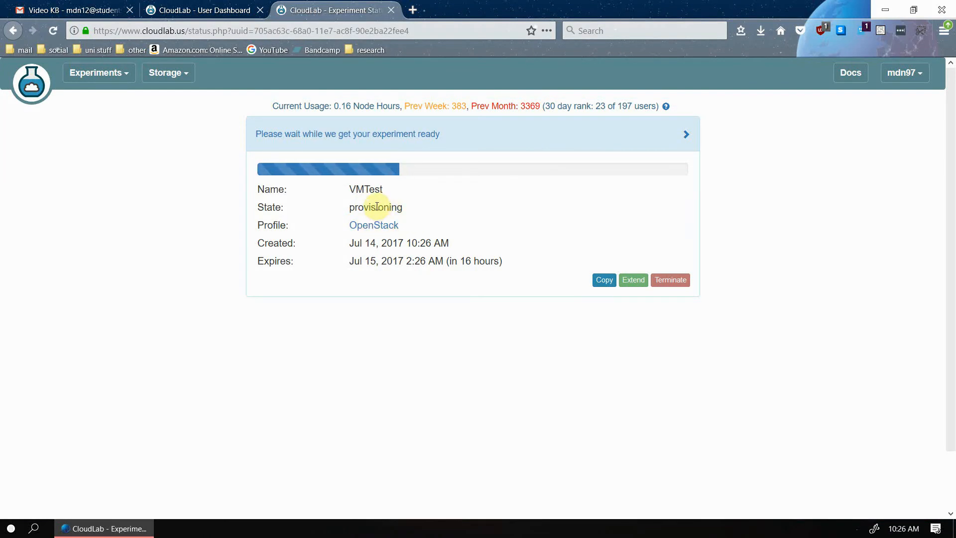
{"action": "mouse_move", "coordinate": [393, 206]}
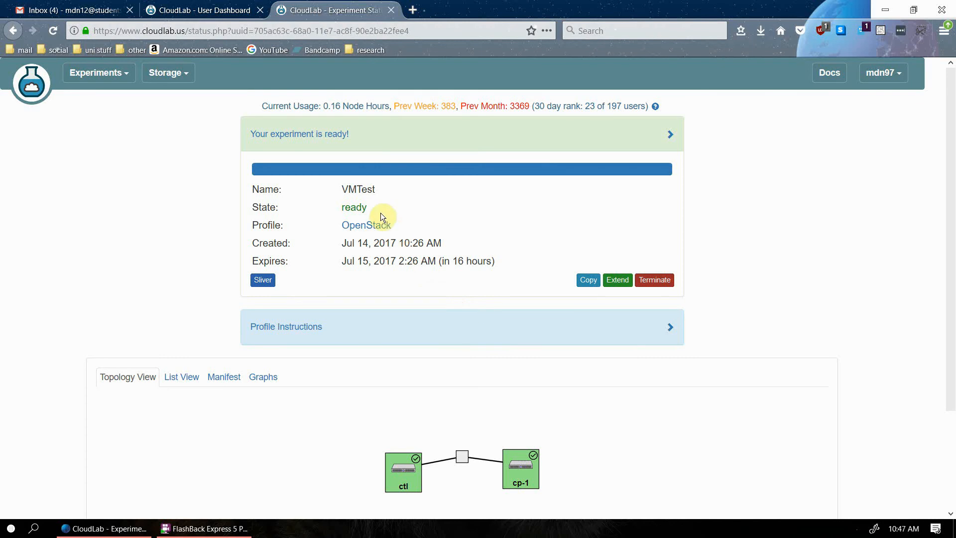
{"action": "mouse_move", "coordinate": [402, 470]}
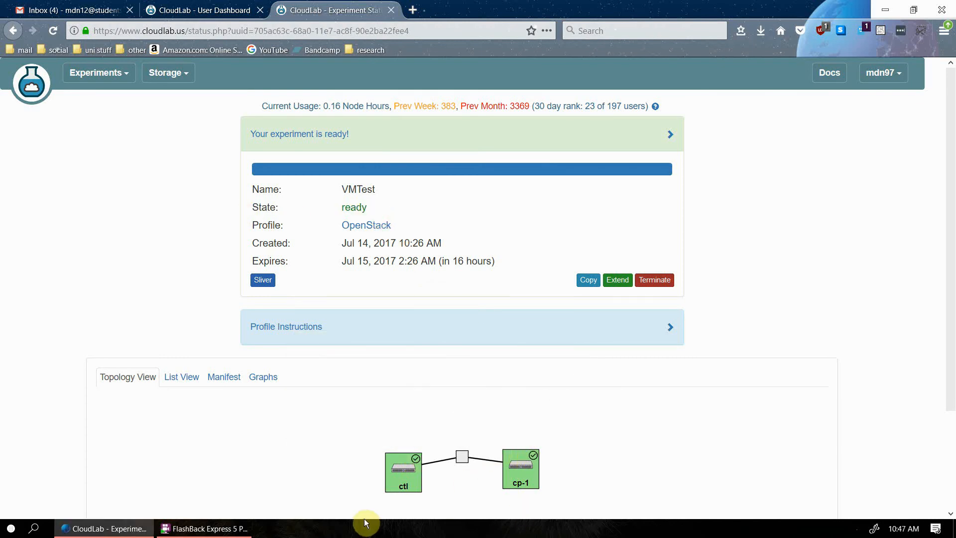
{"action": "left_click", "coordinate": [669, 326]}
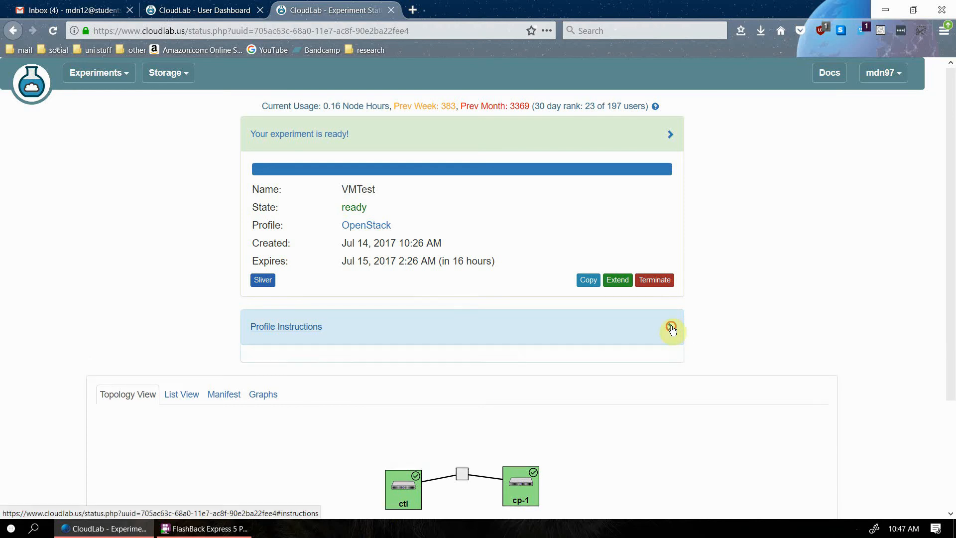
{"action": "left_click", "coordinate": [669, 326]}
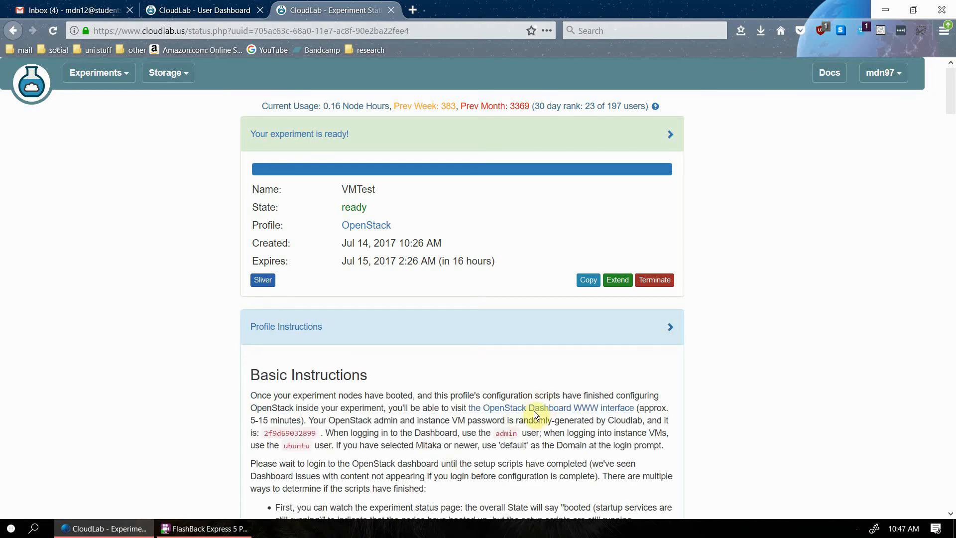
{"action": "mouse_move", "coordinate": [530, 420]}
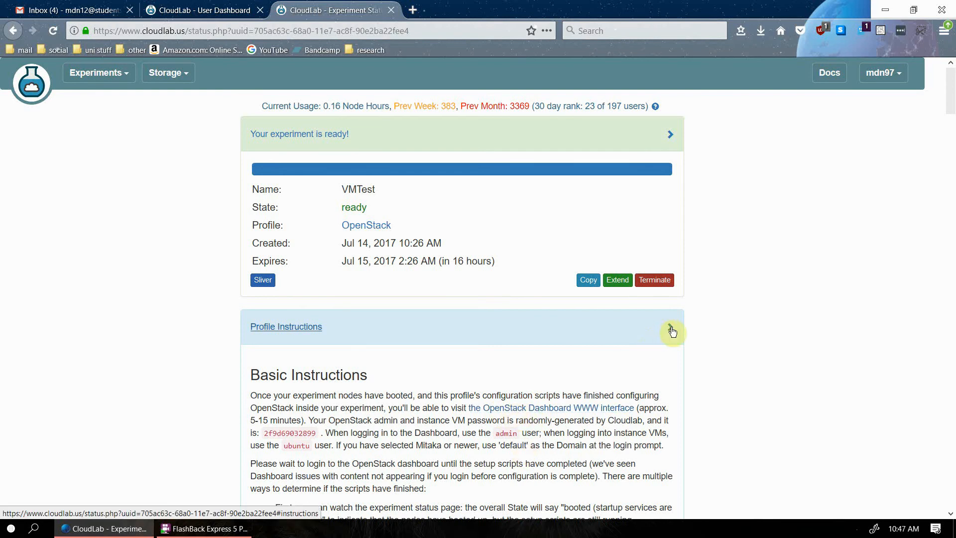
{"action": "left_click", "coordinate": [669, 326]}
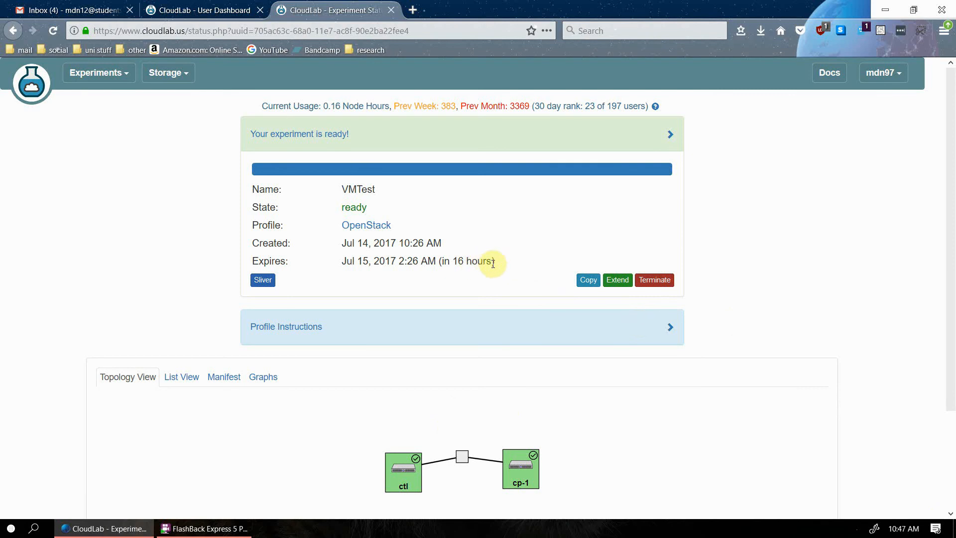
{"action": "mouse_move", "coordinate": [418, 268]}
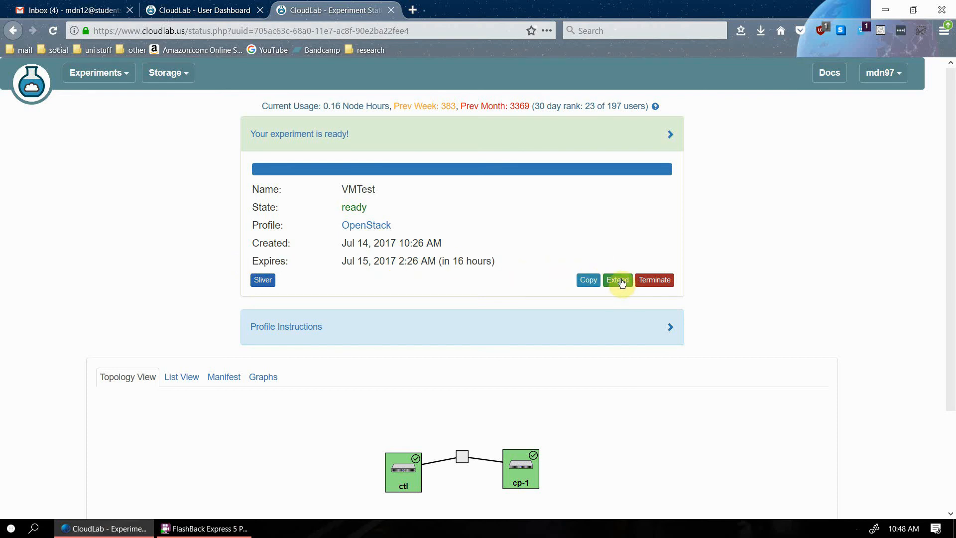
Step: Bring up the Extend dialog, try slider lengths up to Longer, and settle on 7 days
{"action": "left_click", "coordinate": [617, 280]}
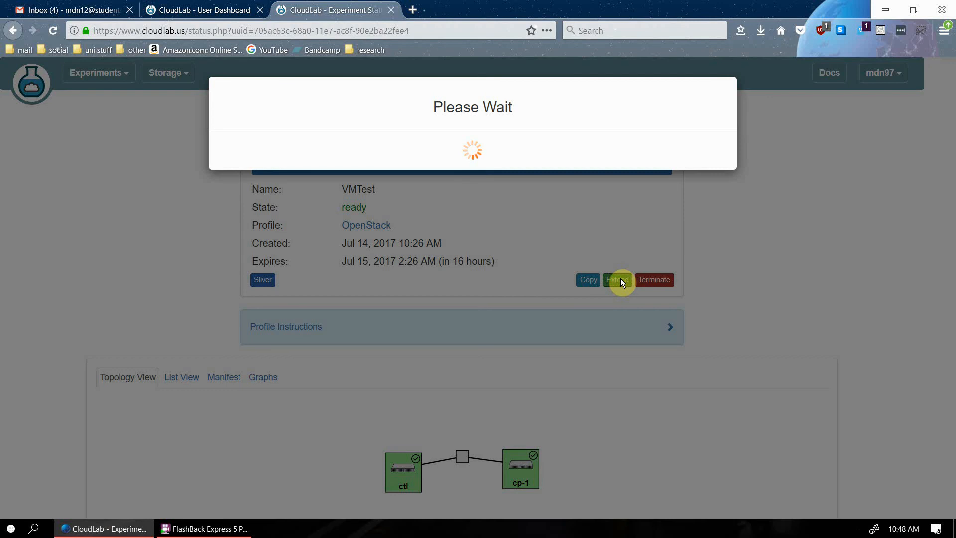
{"action": "left_click", "coordinate": [617, 280]}
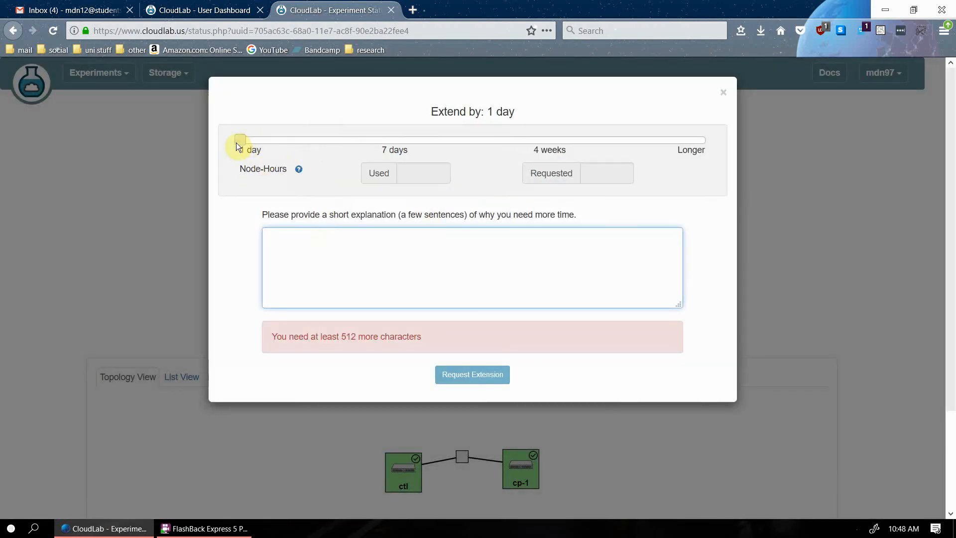
{"action": "left_click_drag", "start_coordinate": [239, 139], "coordinate": [394, 139]}
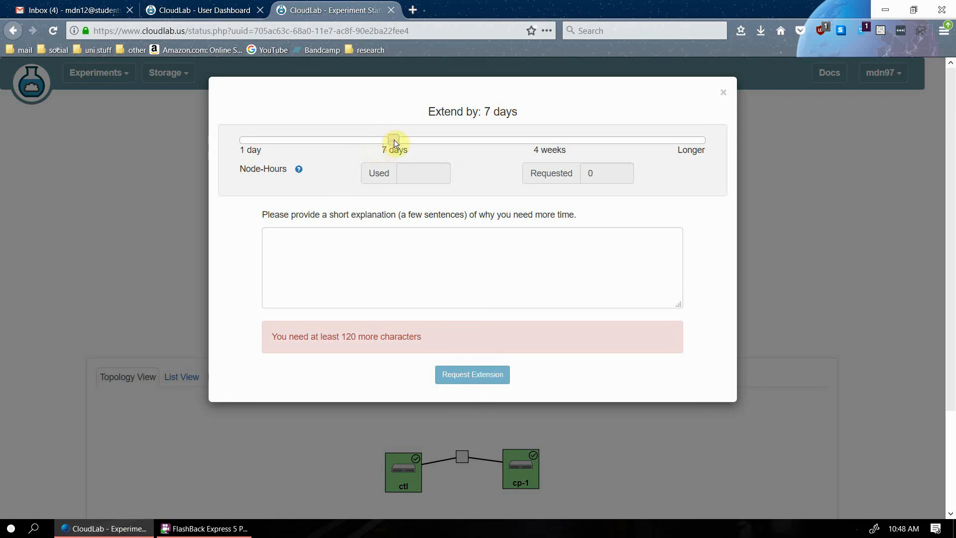
{"action": "left_click_drag", "start_coordinate": [393, 136], "coordinate": [450, 137]}
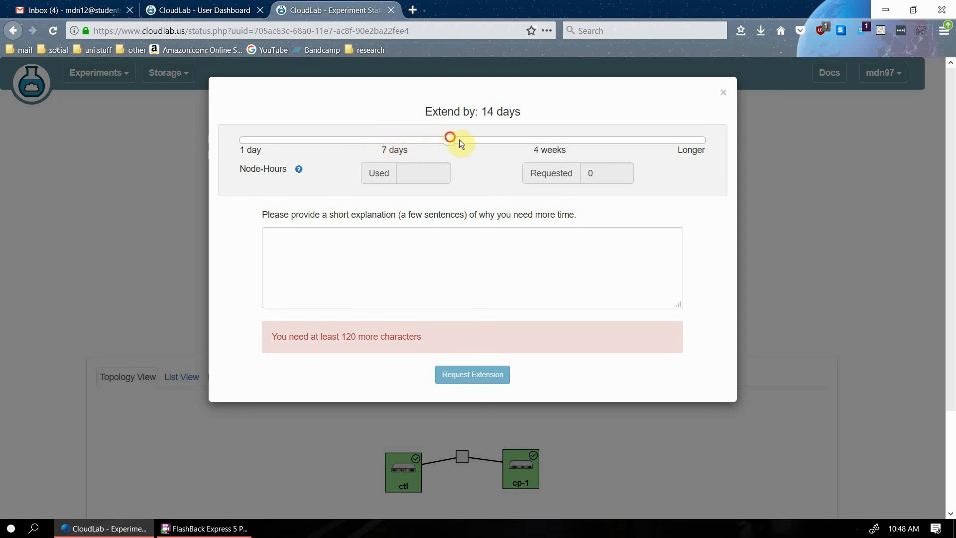
{"action": "left_click_drag", "start_coordinate": [450, 136], "coordinate": [535, 139]}
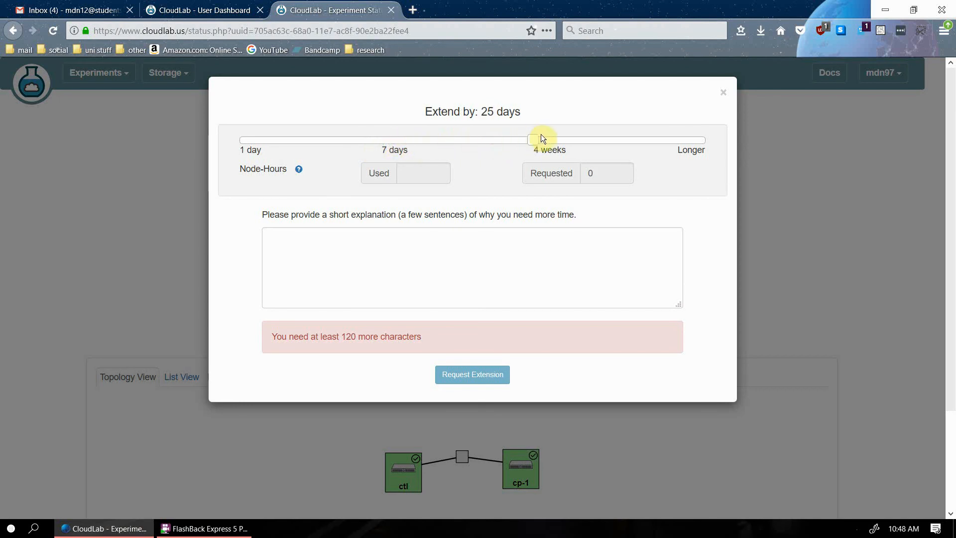
{"action": "left_click_drag", "start_coordinate": [540, 141], "coordinate": [588, 142]}
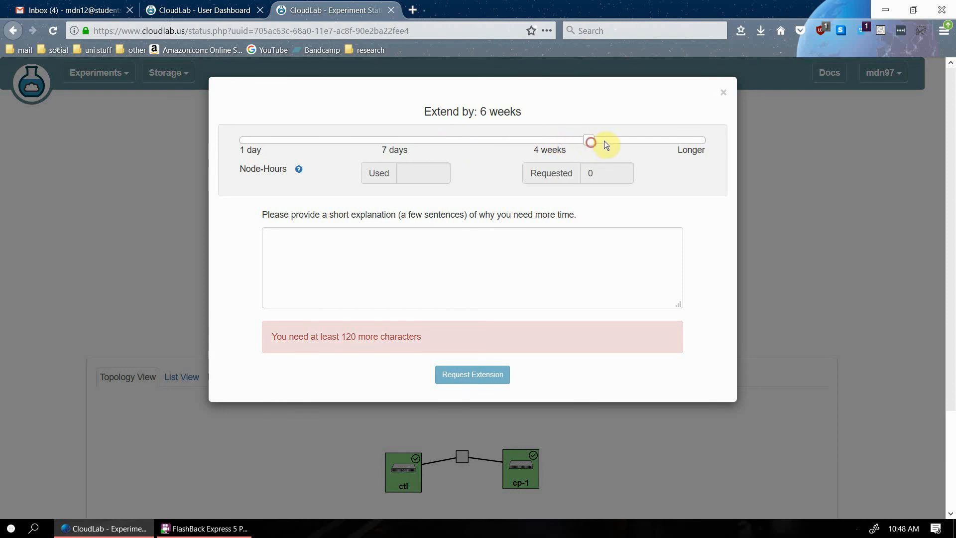
{"action": "left_click_drag", "start_coordinate": [589, 141], "coordinate": [704, 142]}
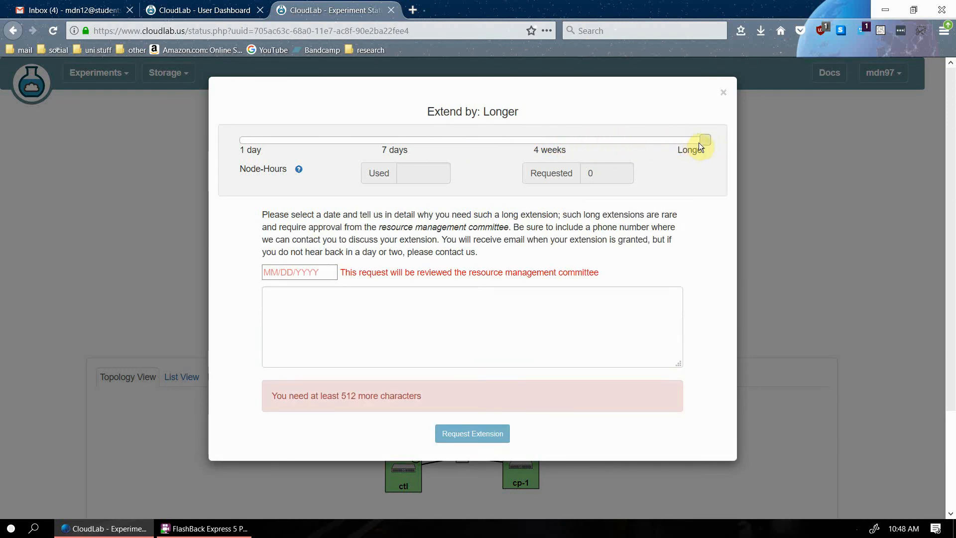
{"action": "left_click_drag", "start_coordinate": [699, 140], "coordinate": [402, 140]}
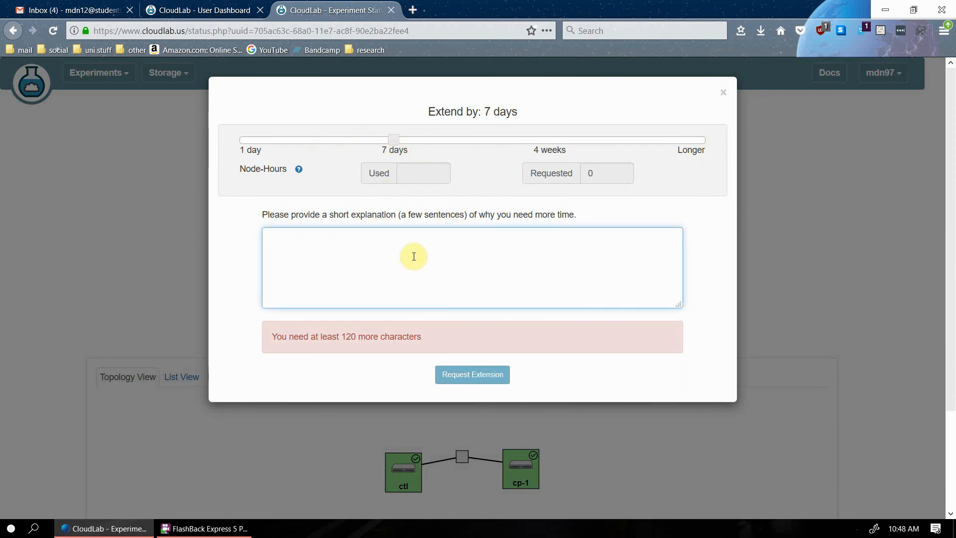
{"action": "mouse_move", "coordinate": [453, 269]}
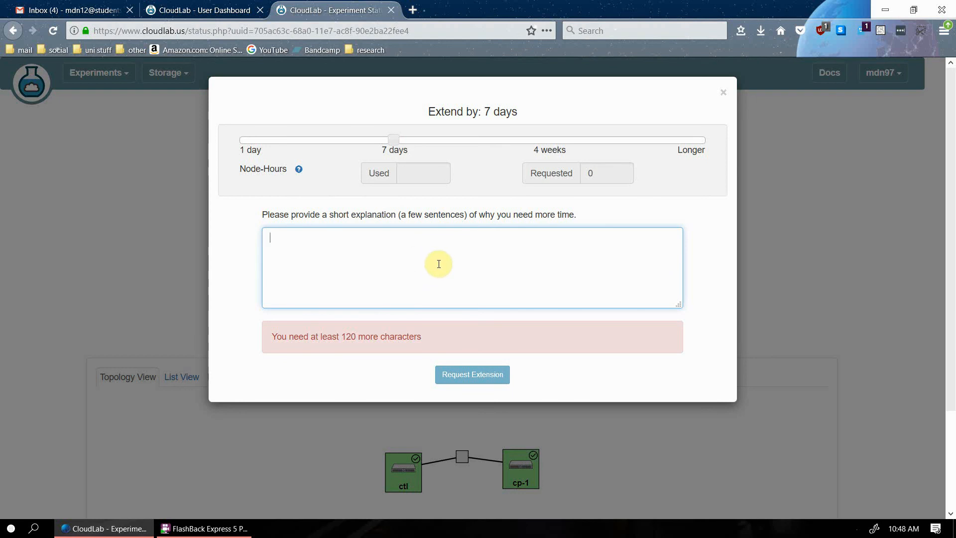
{"action": "mouse_move", "coordinate": [395, 270]}
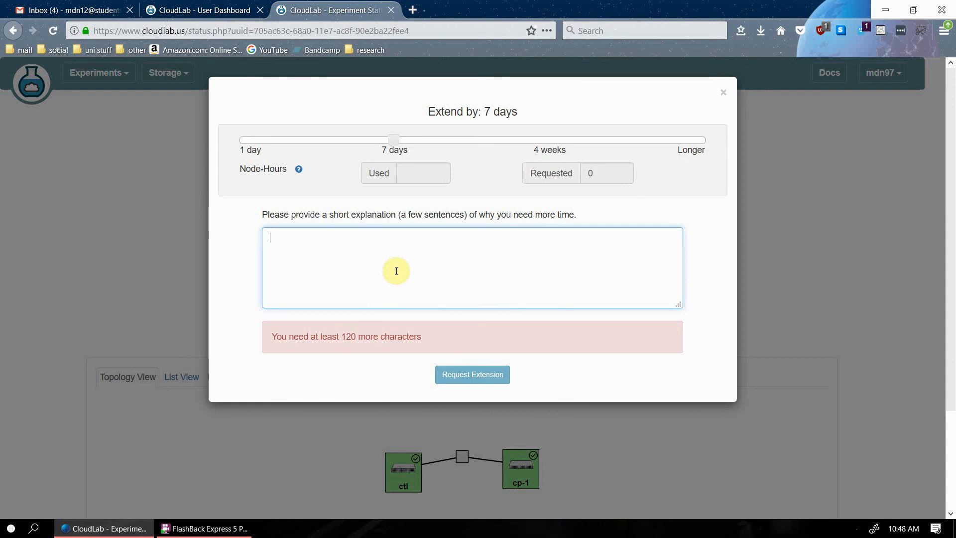
{"action": "mouse_move", "coordinate": [647, 241]}
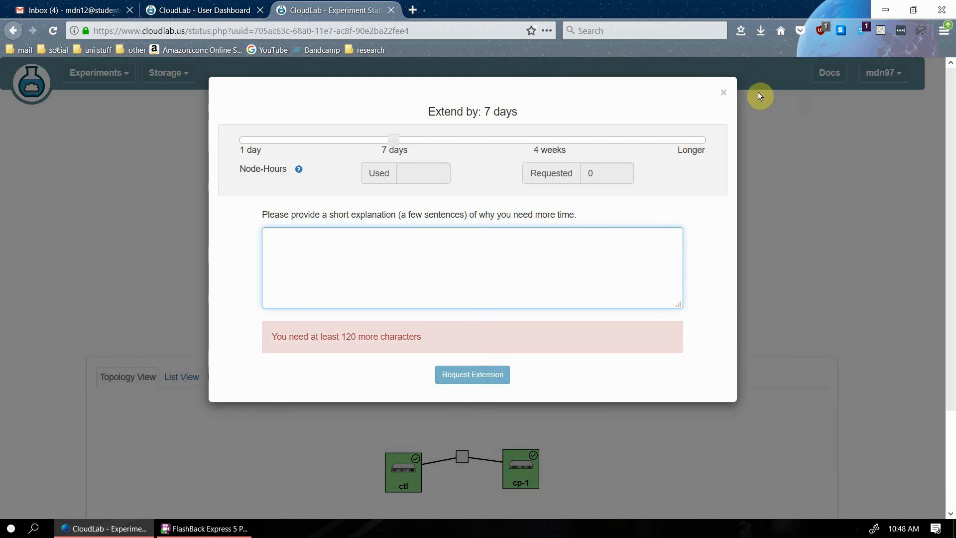
Step: Dismiss the Extend dialog with its × without submitting the request
{"action": "left_click", "coordinate": [722, 92]}
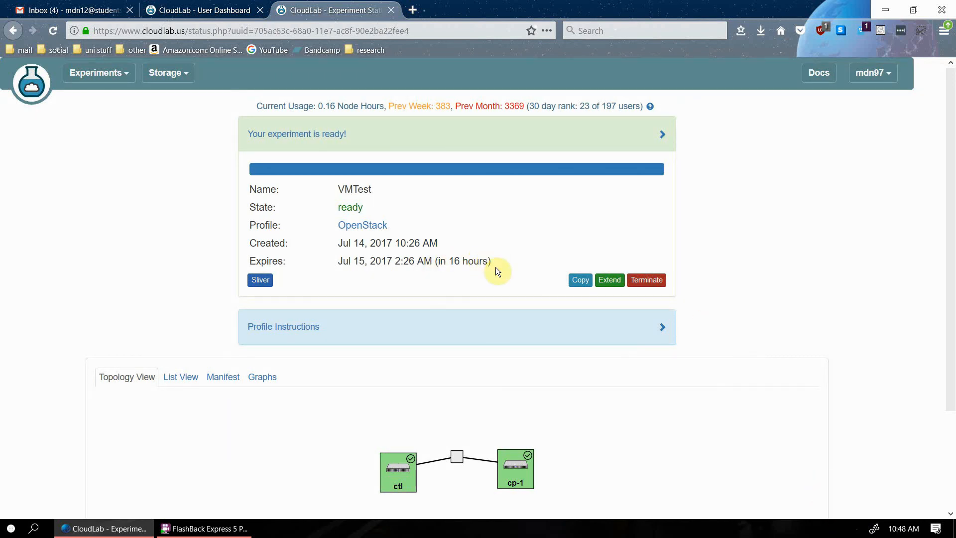
{"action": "mouse_move", "coordinate": [689, 279]}
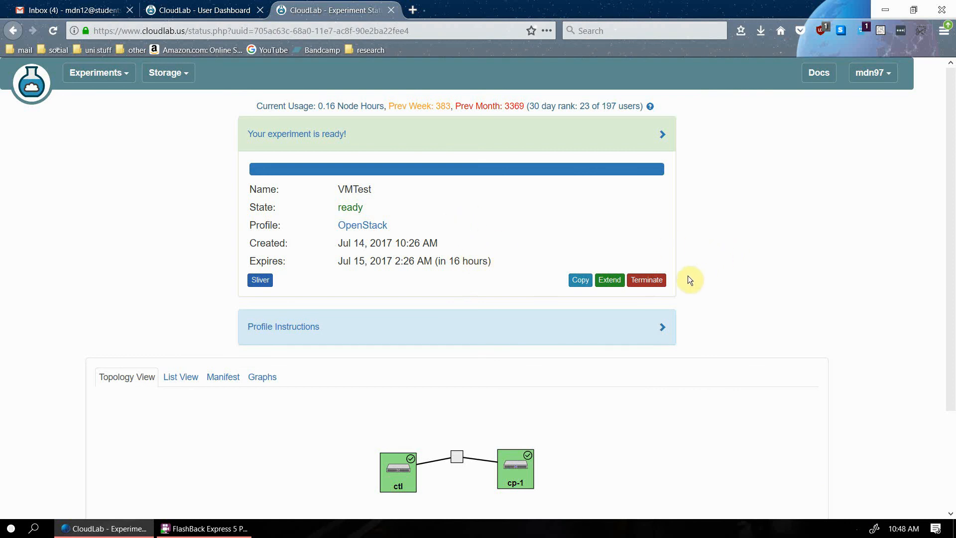